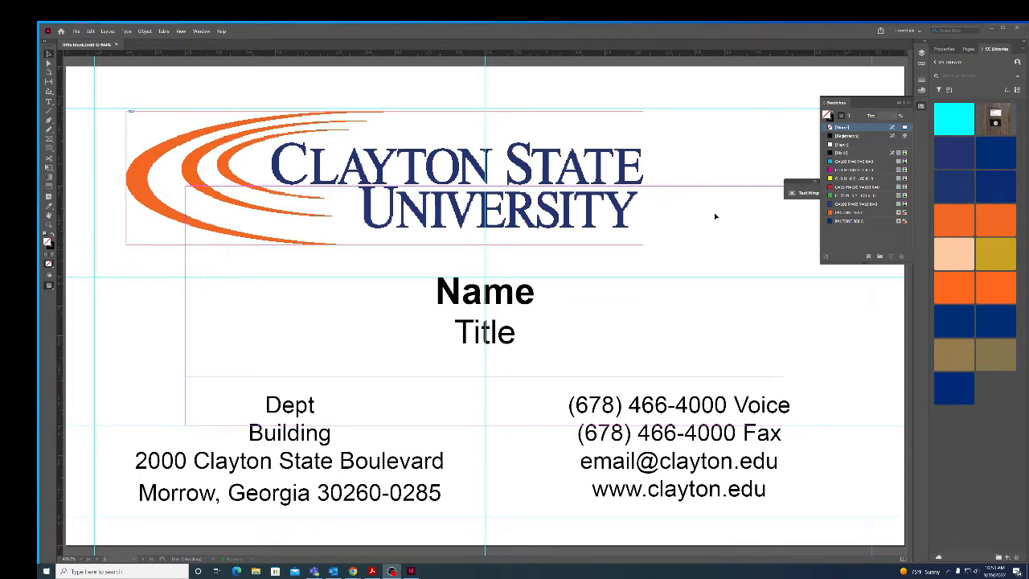
mouse_move(630, 205)
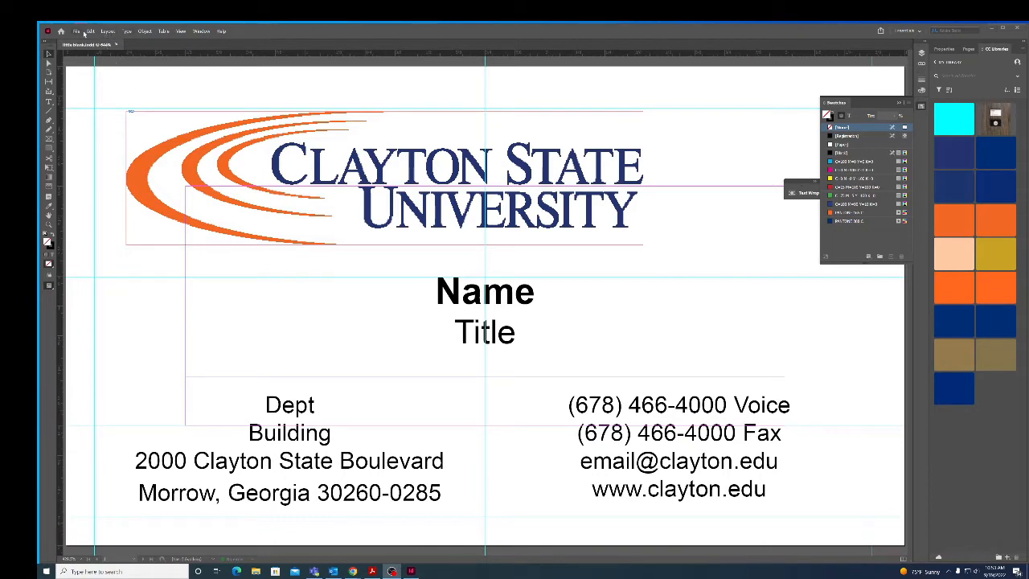
Step: Review the business card's page size and bleed in Document Setup
click(76, 32)
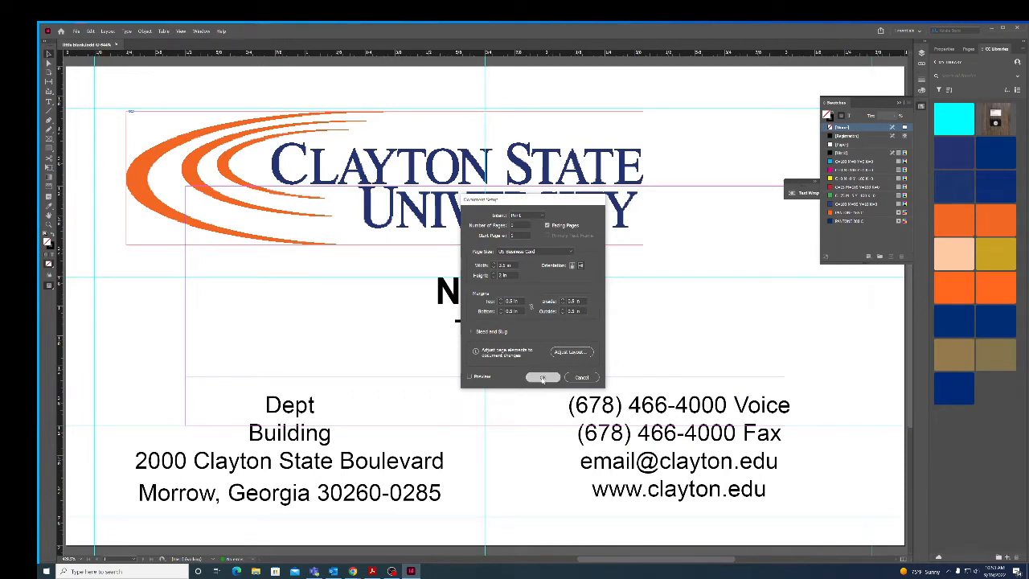
Step: Close Document Setup and start exporting the card as an Adobe PDF (Print)
click(543, 376)
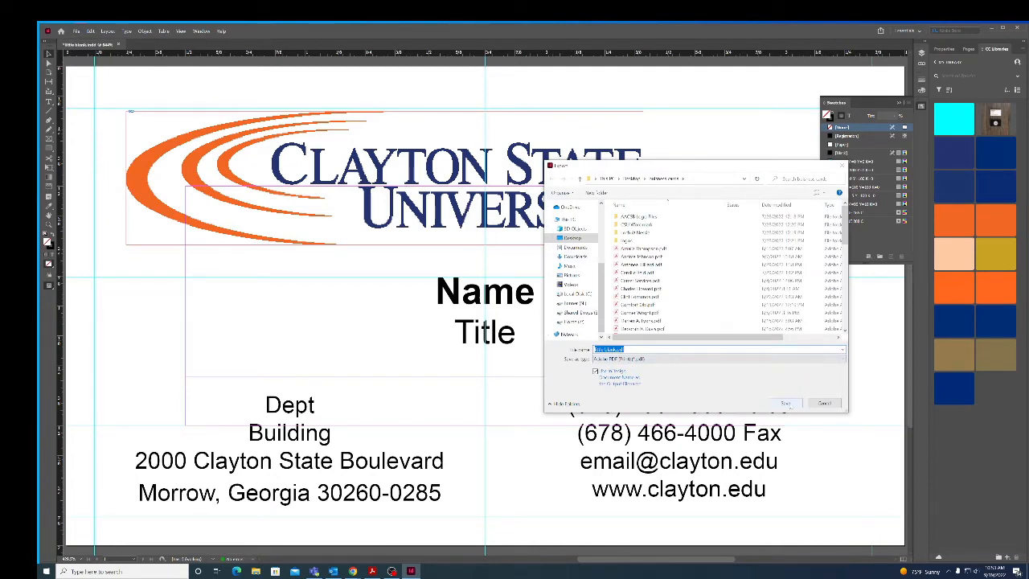
Step: Export the card as a High Quality Print PDF after reviewing compression, marks and bleeds, and output panels
click(784, 402)
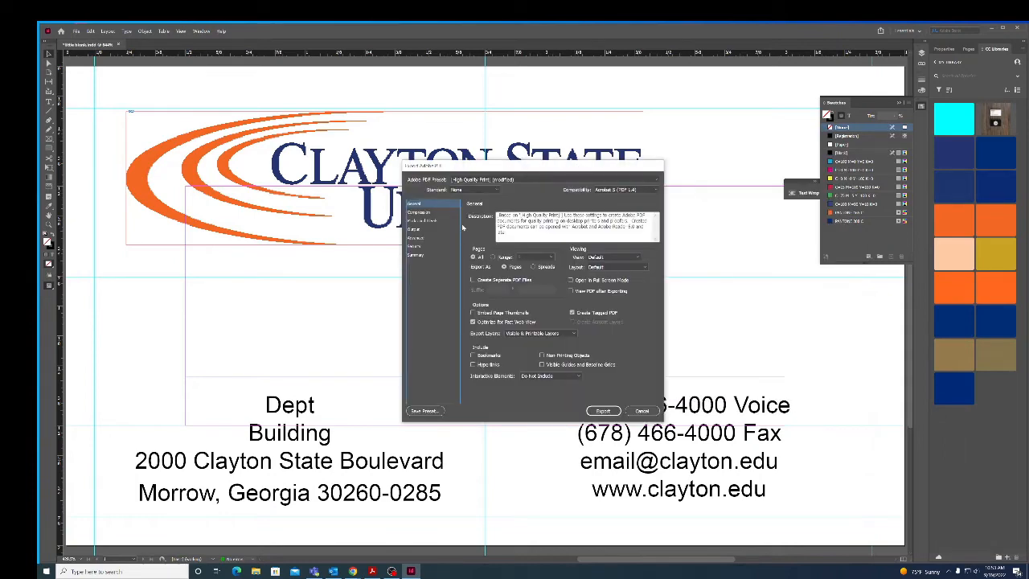
click(420, 220)
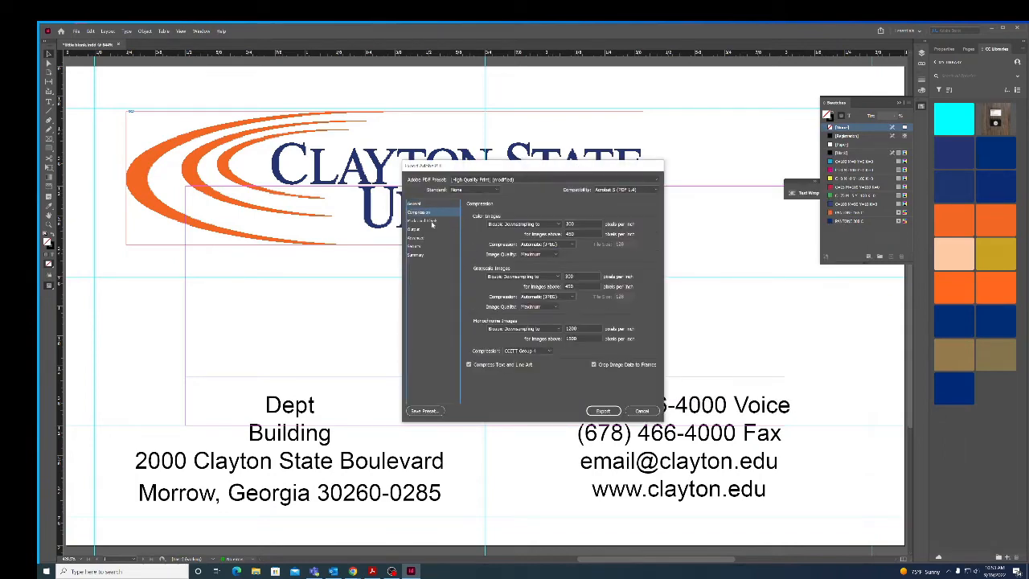
click(420, 222)
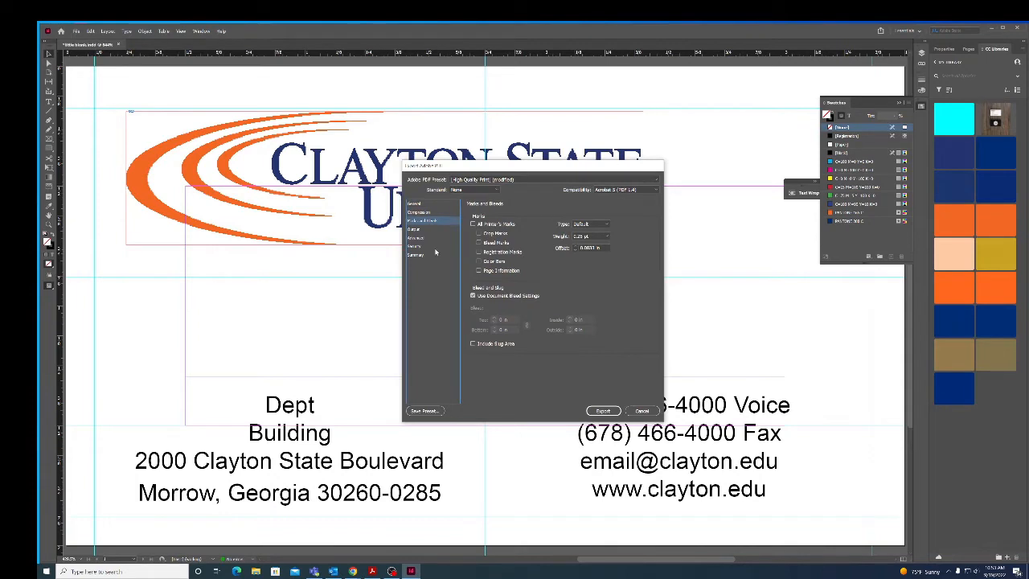
click(415, 228)
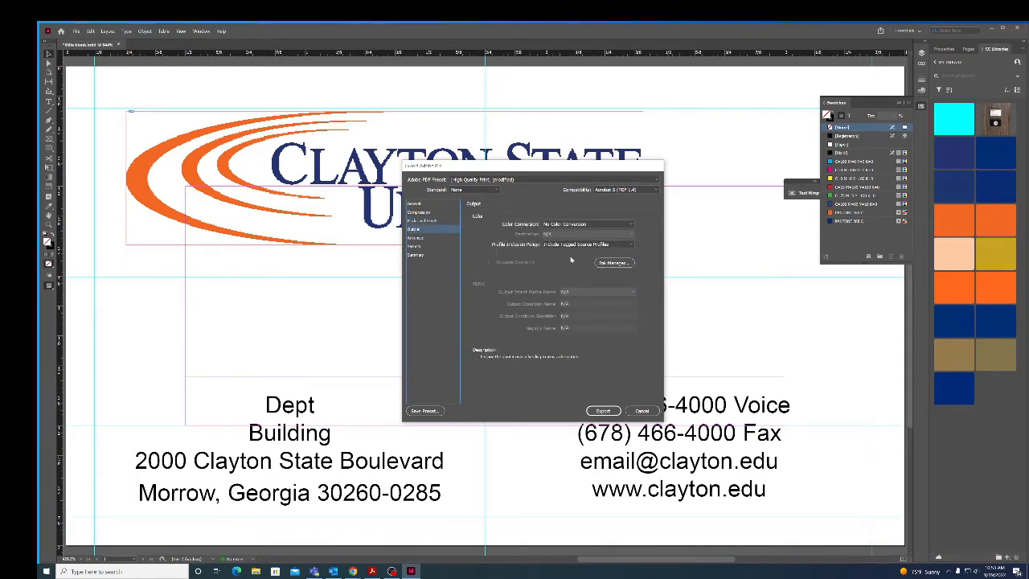
click(415, 254)
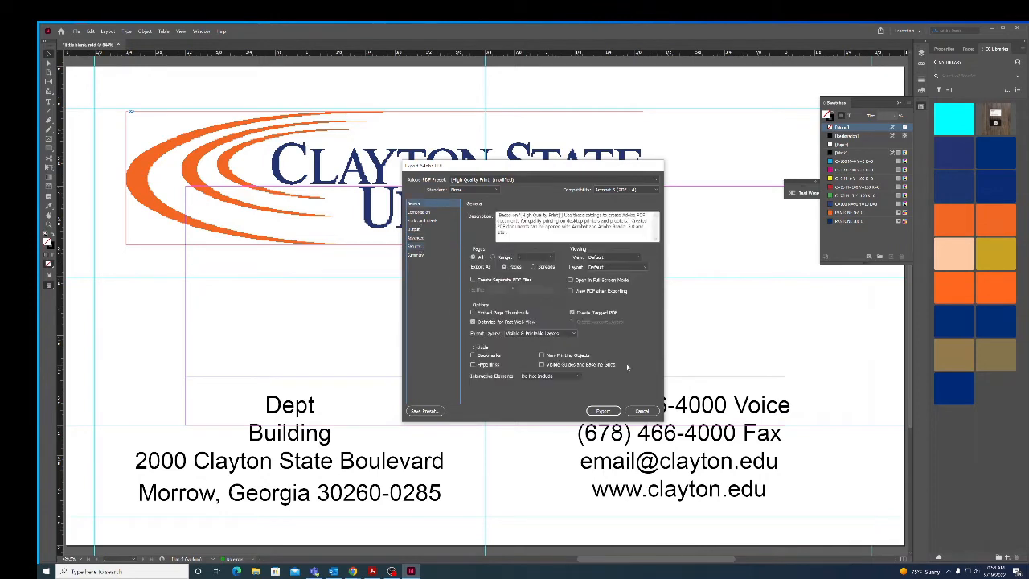
mouse_move(527, 199)
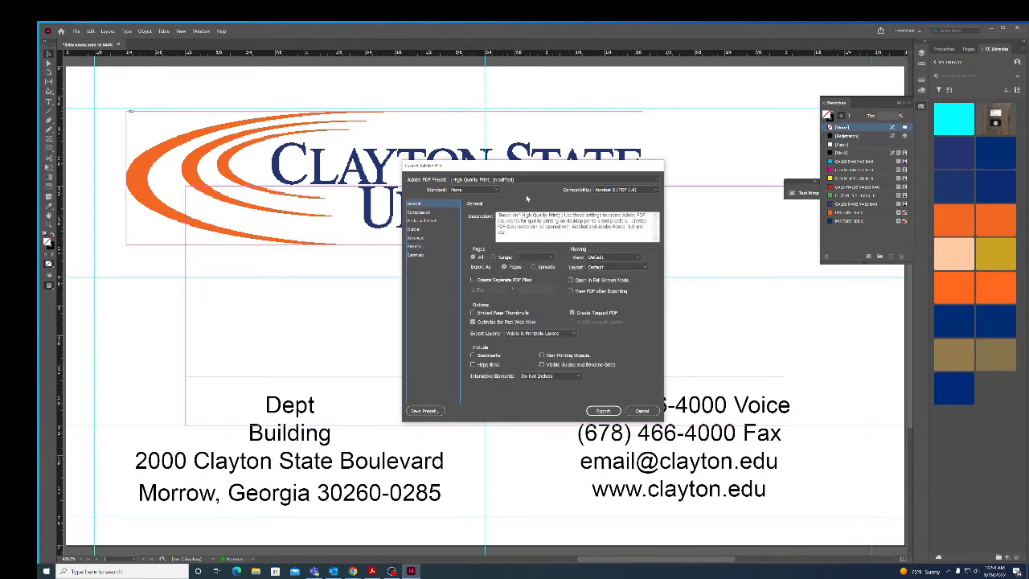
mouse_move(585, 377)
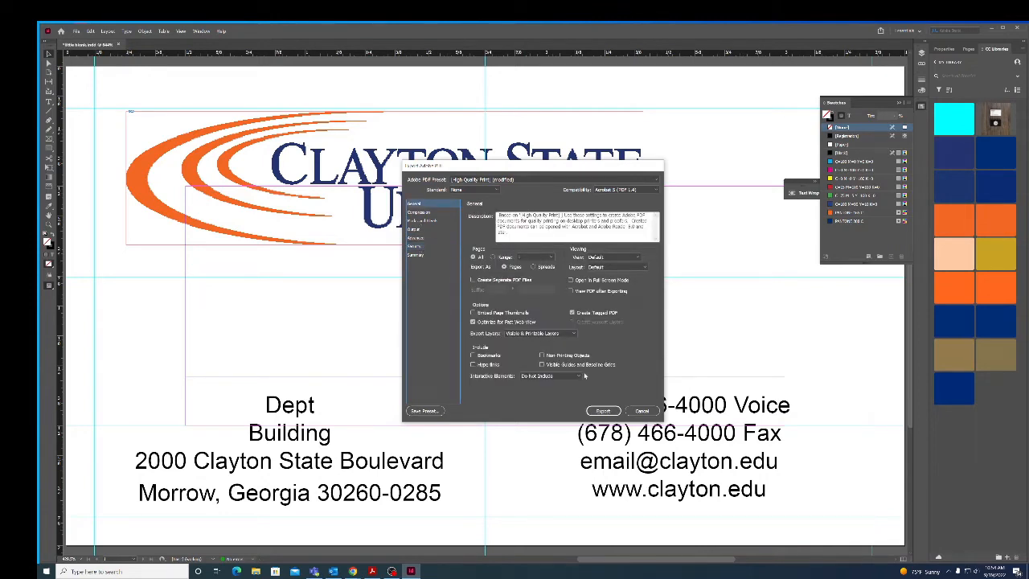
click(641, 412)
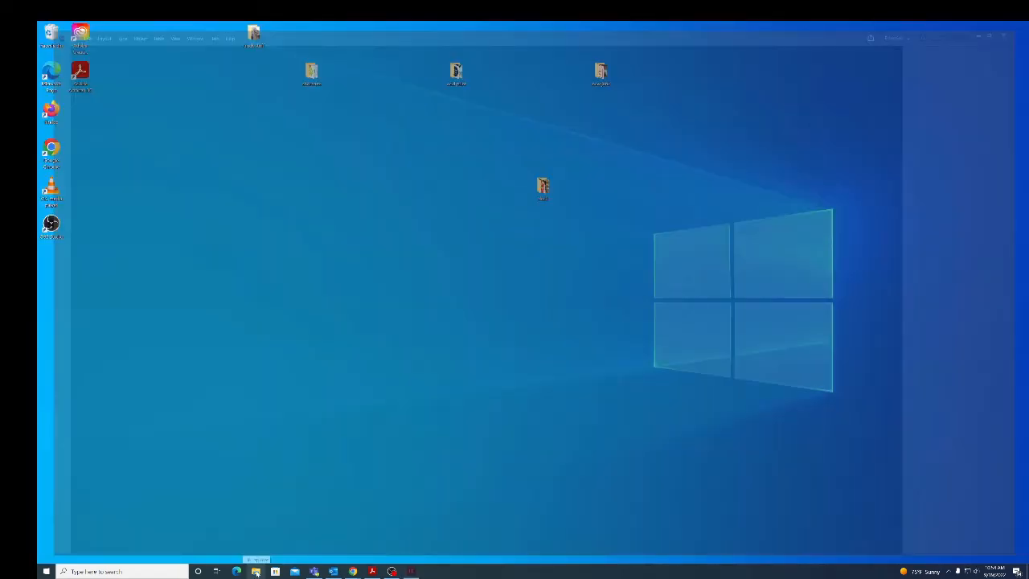
Step: Locate the exported Clayton State card PDF in its project folder and open it in Acrobat
click(255, 572)
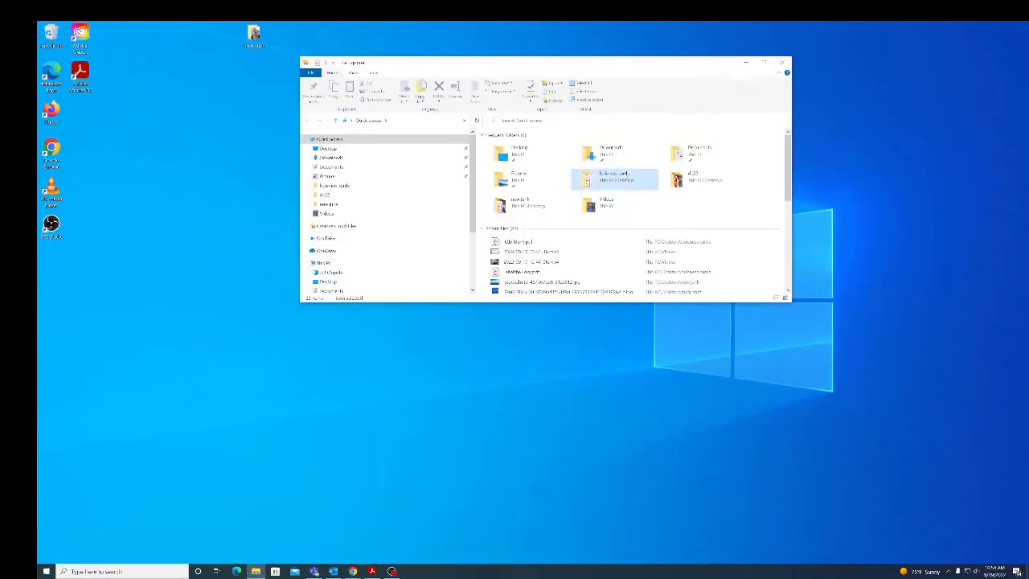
double_click(614, 177)
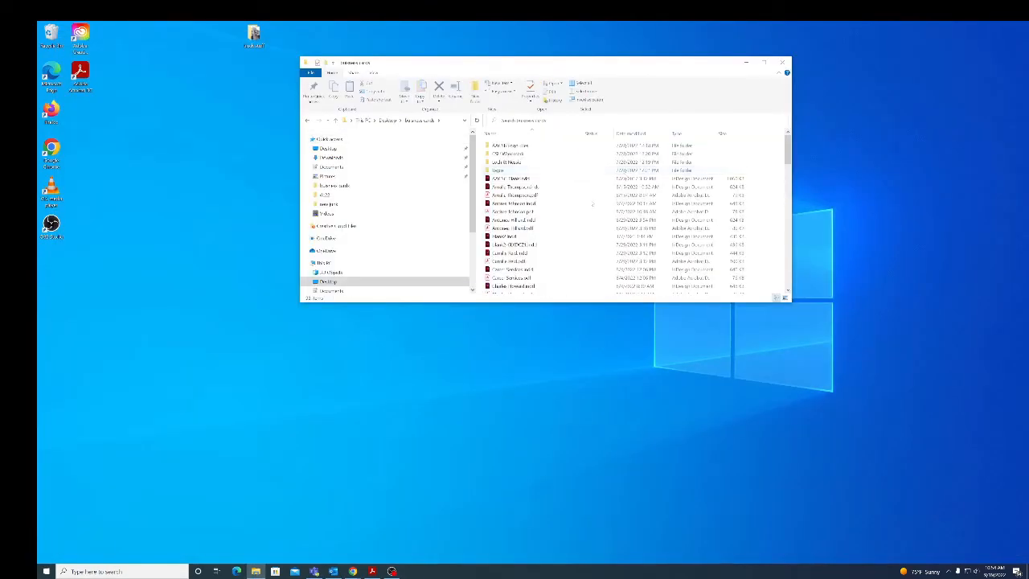
scroll(down, 3)
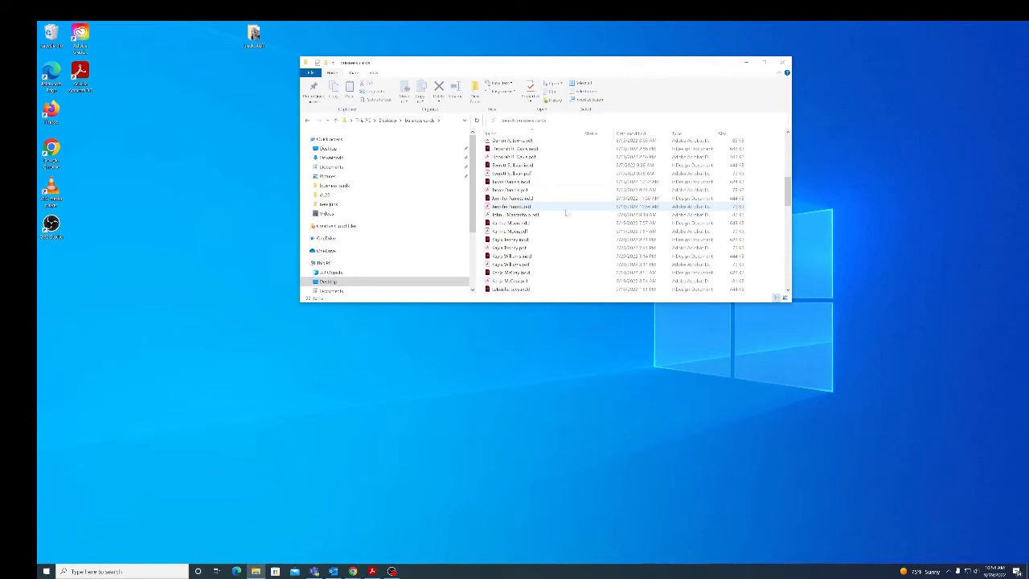
scroll(down, 3)
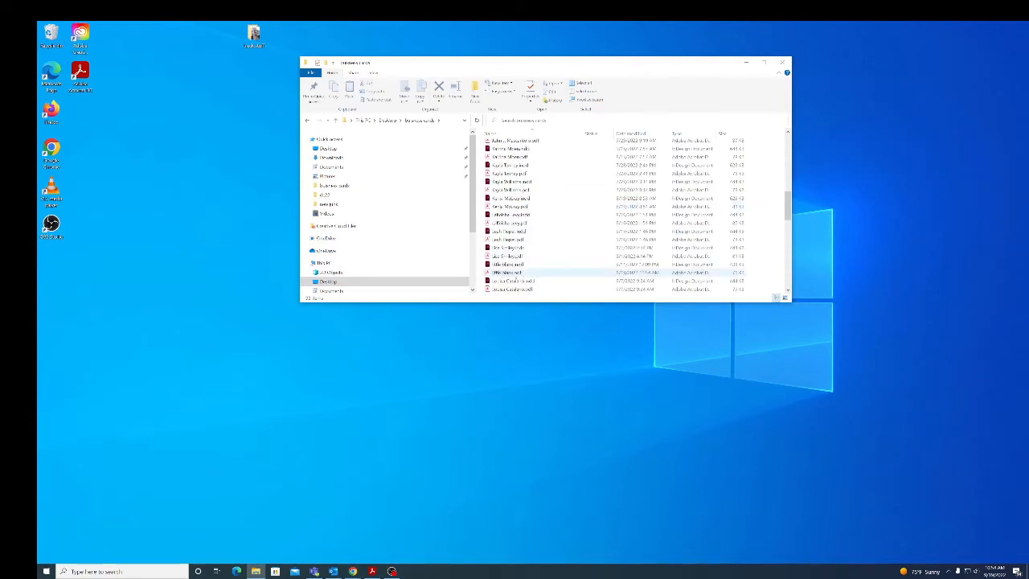
double_click(506, 272)
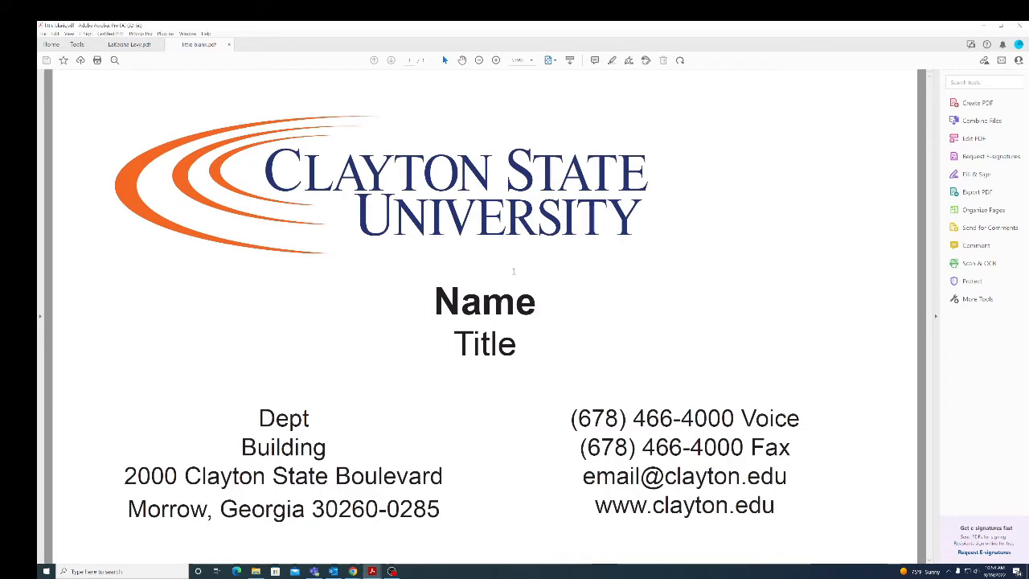
mouse_move(325, 99)
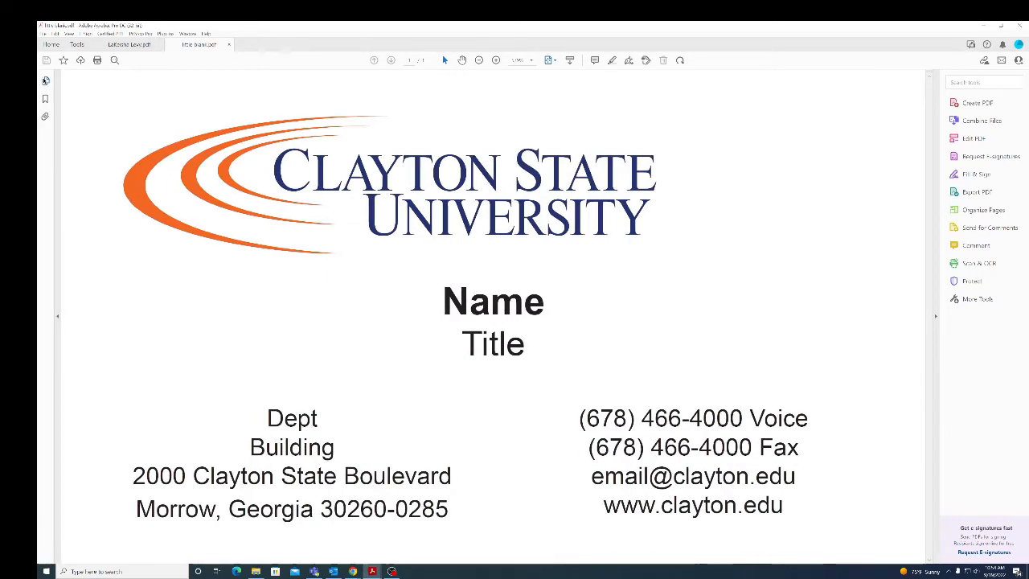
Step: Duplicate the card page in the Page Thumbnails panel until the PDF holds ten pages
click(46, 80)
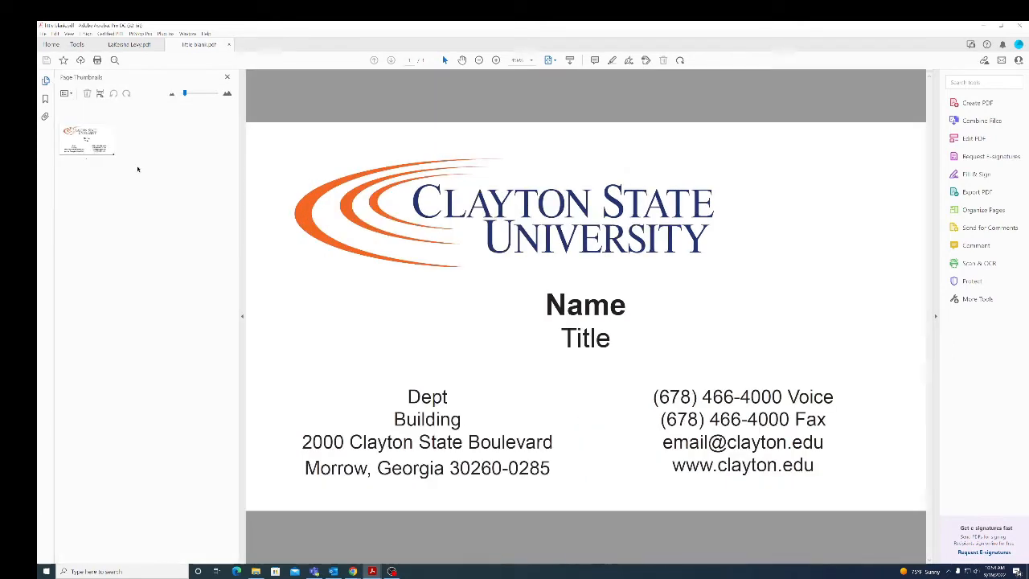
mouse_move(689, 164)
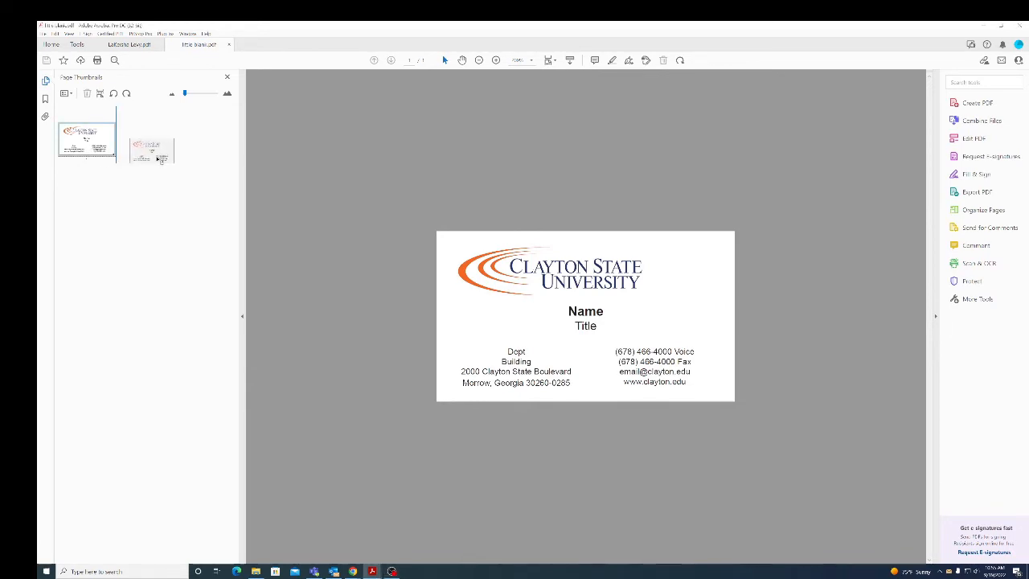
click(146, 138)
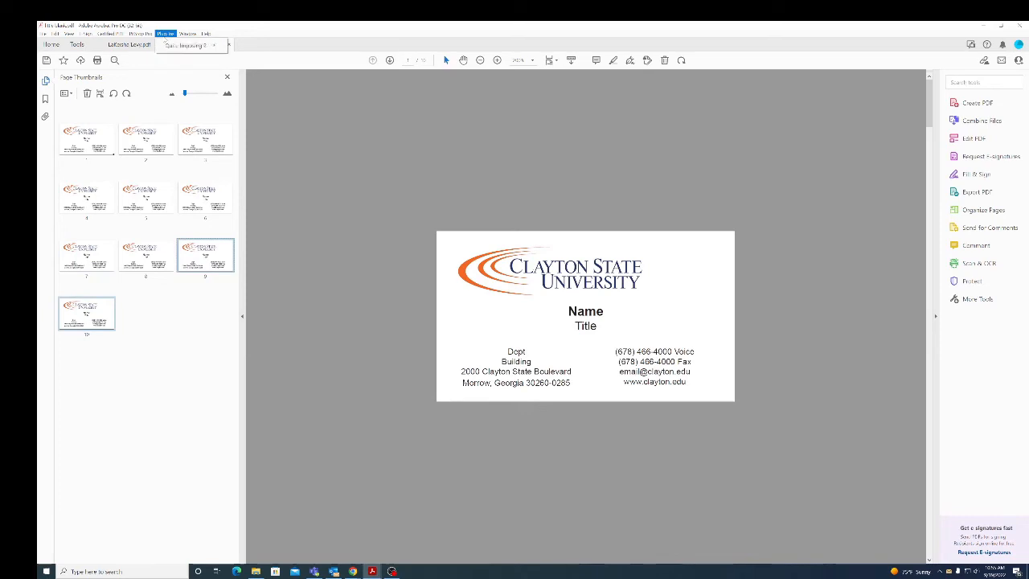
Step: Print the ten cards to Adobe PDF with multiple pages per sheet and crop marks
click(190, 45)
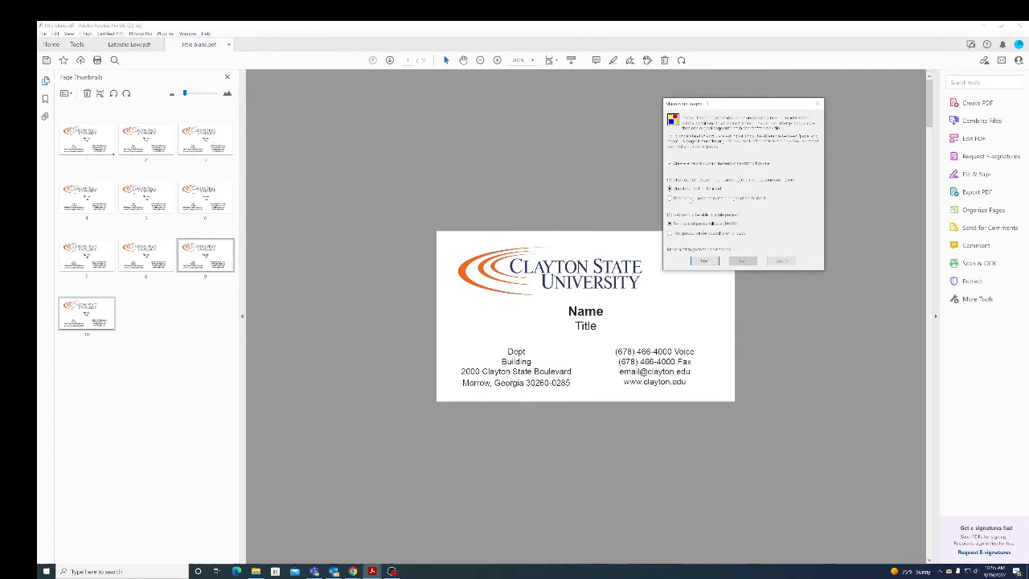
click(669, 223)
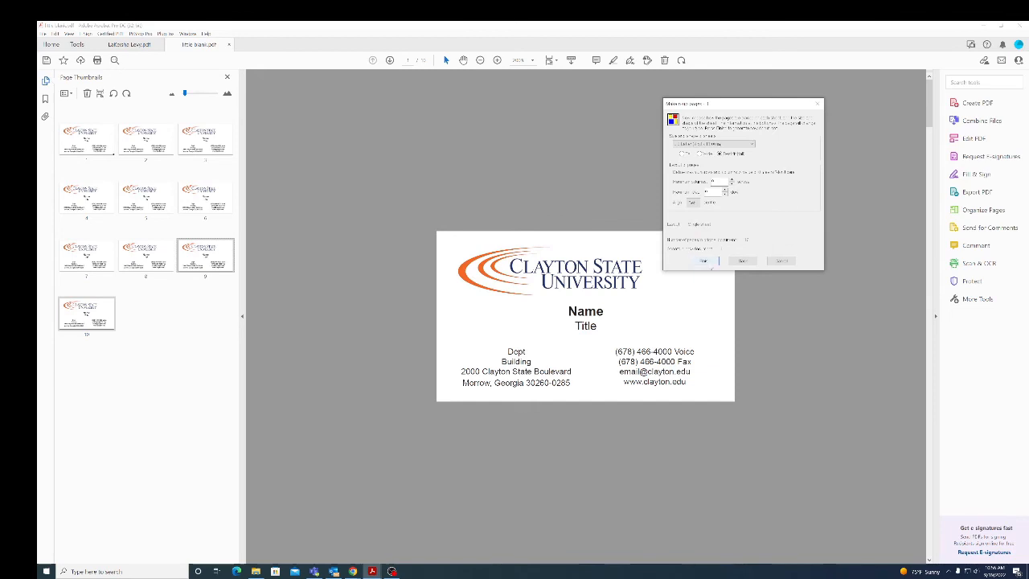
click(705, 261)
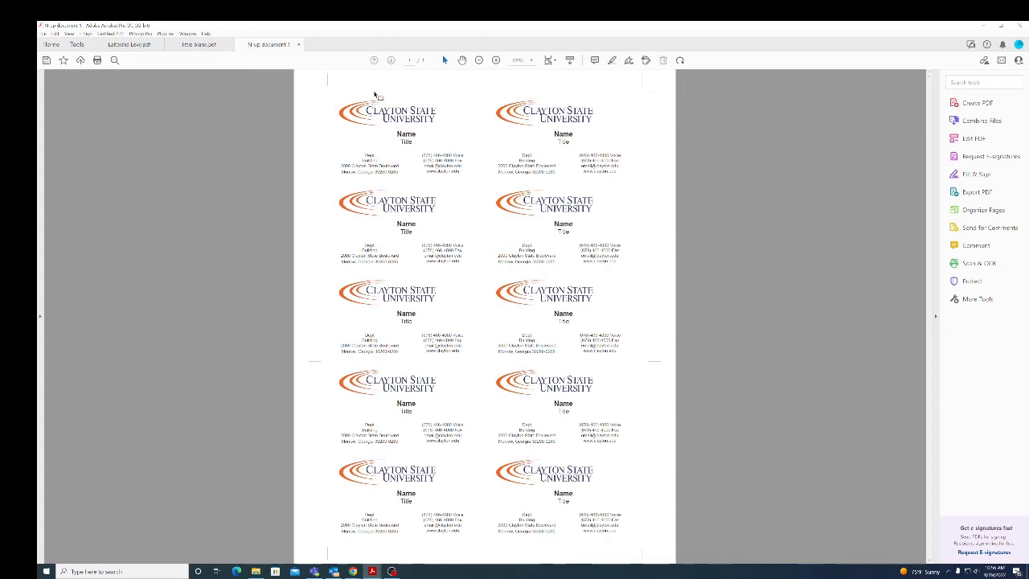
mouse_move(868, 454)
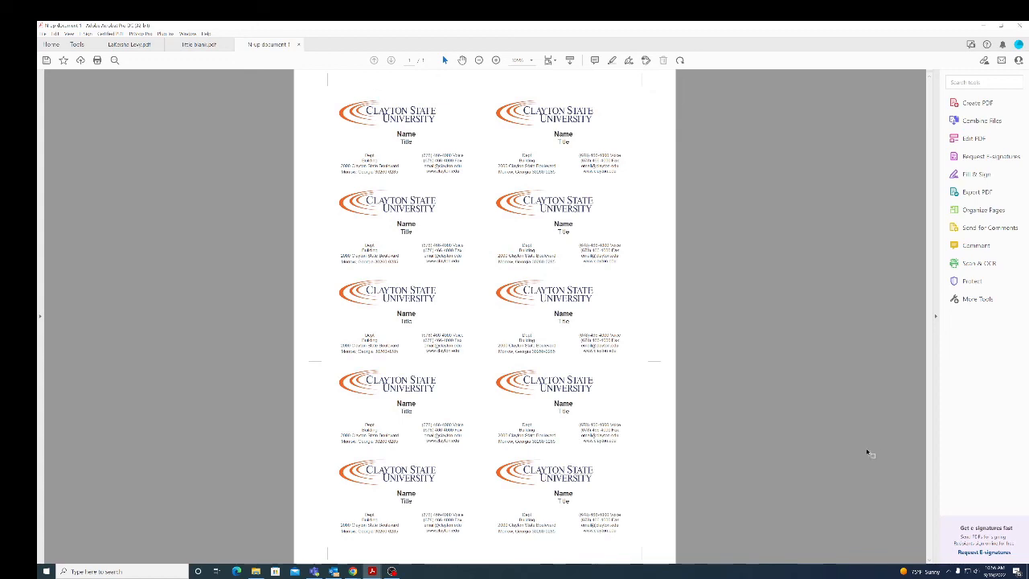
mouse_move(508, 502)
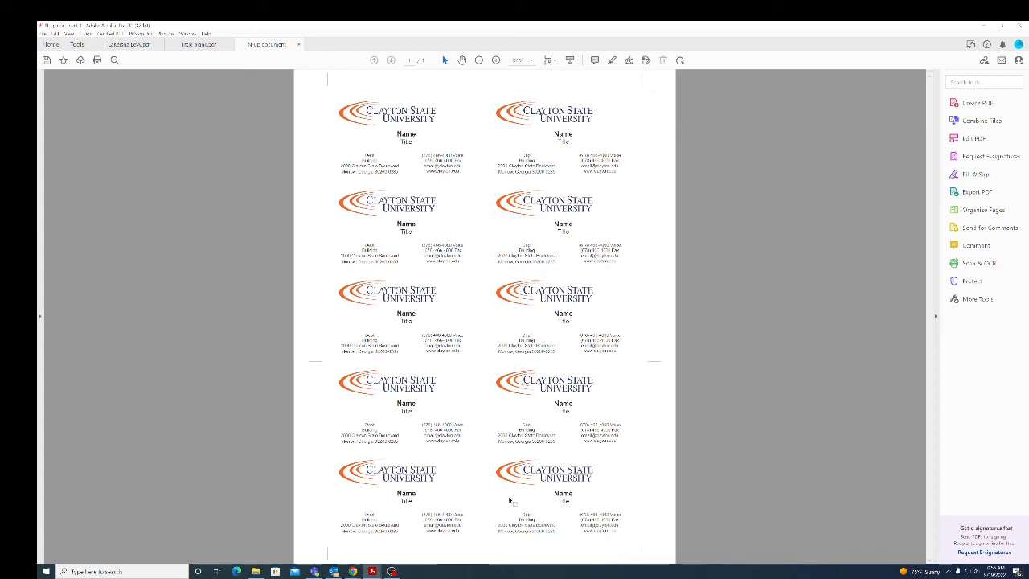
mouse_move(349, 283)
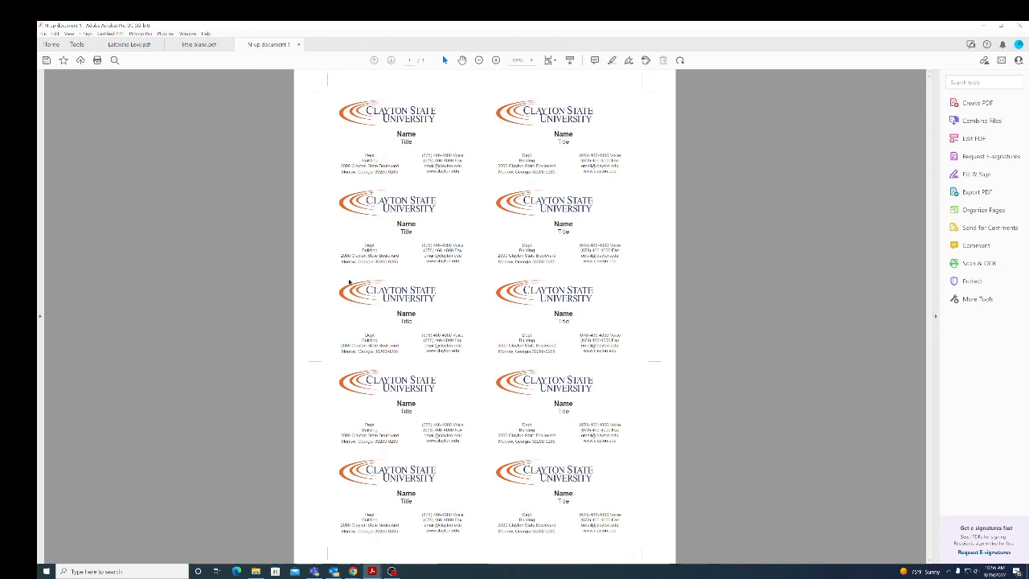